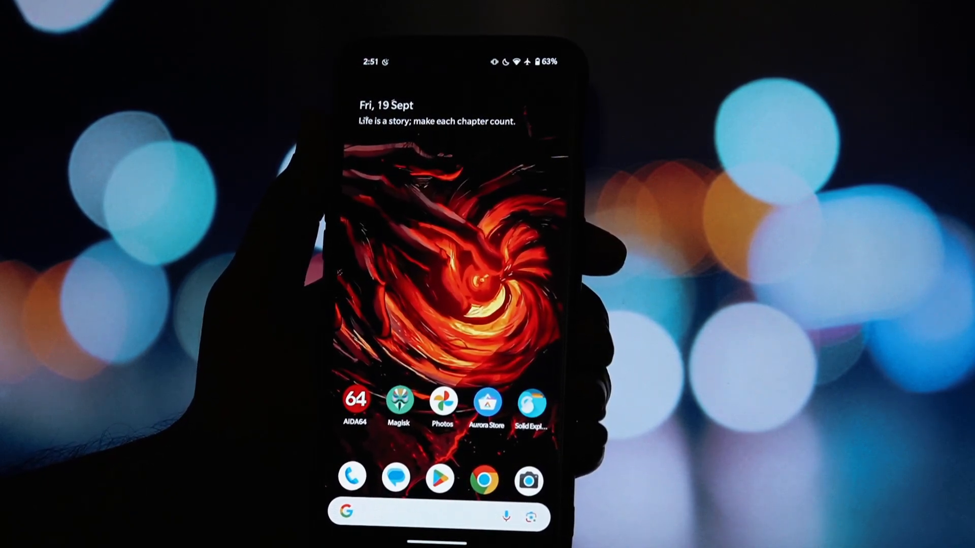
- Launch Magisk from the home screen to its overview showing Magisk 30.2 installed
click(529, 398)
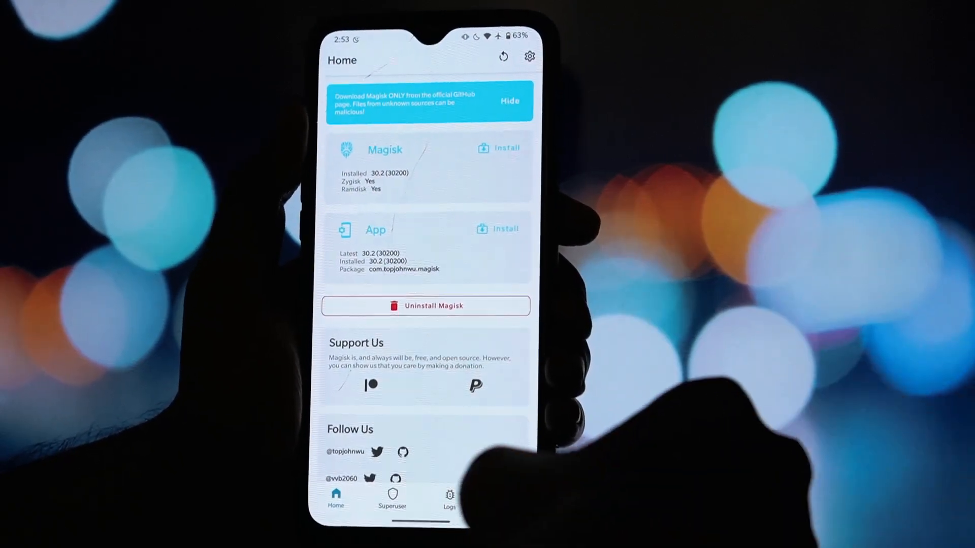
- Install the Boot_animation zip from storage via Modules, then reboot once the log shows Done
click(498, 500)
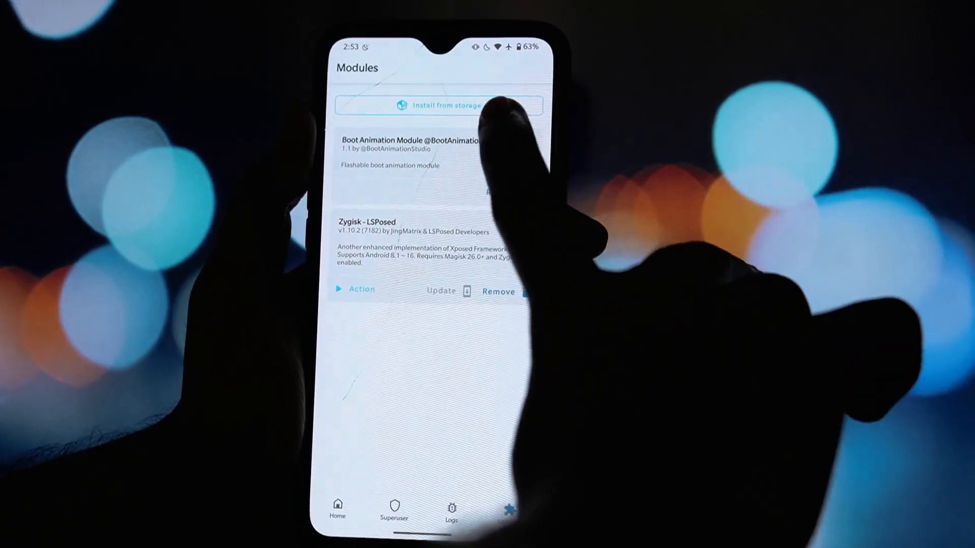
click(438, 105)
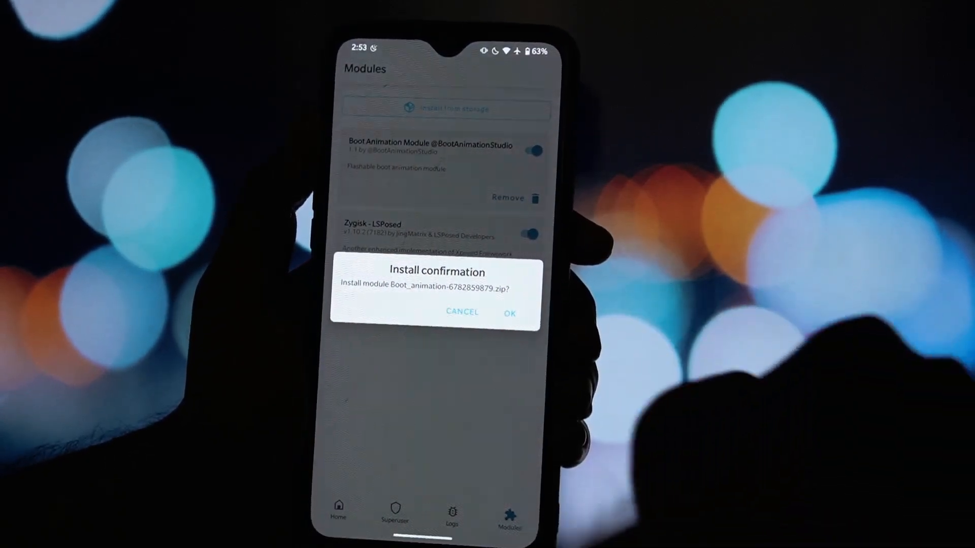
click(510, 312)
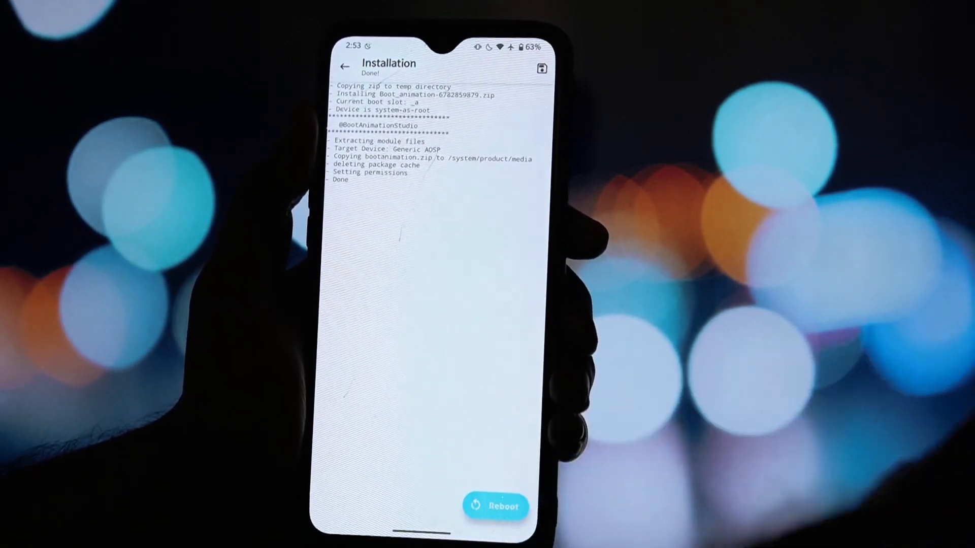
click(496, 504)
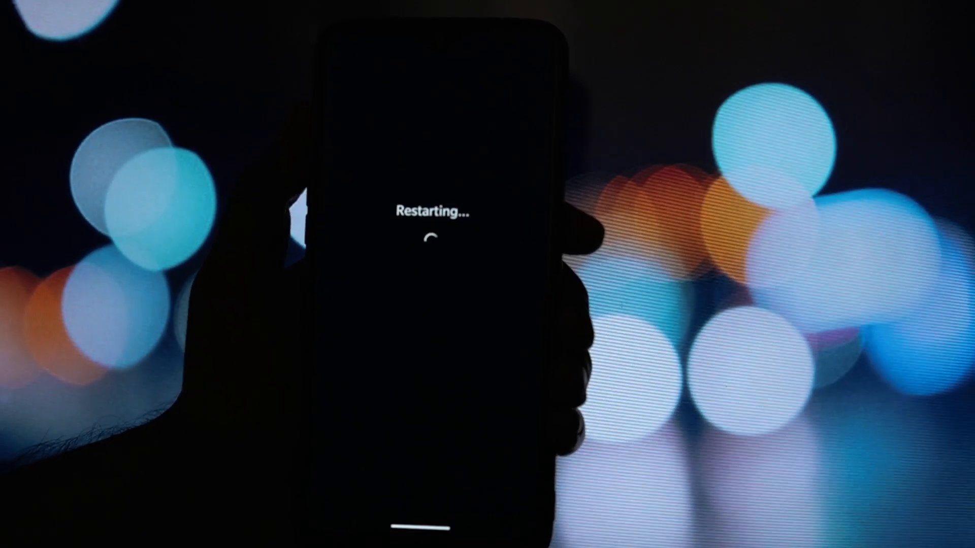